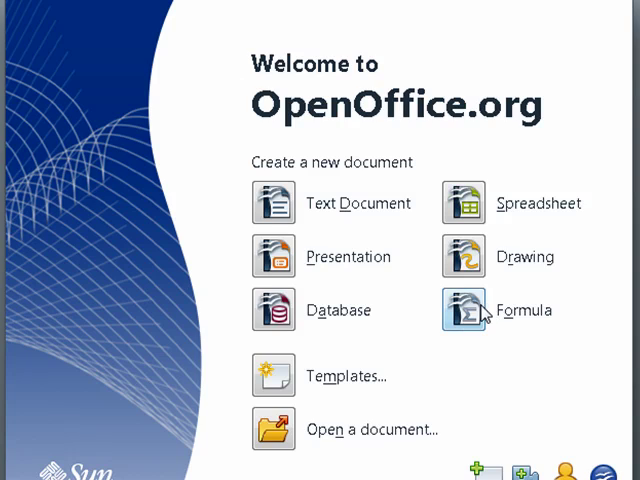
# Step: Start a new formula document from the Start Center's Formula entry
pyautogui.click(462, 308)
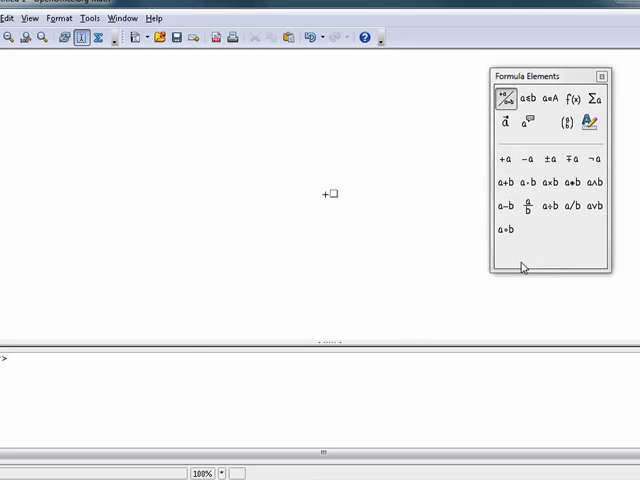
# Step: Insert placeholder multiplication, a/b fraction and another binary operator from the Unary/Binary Operators panel
pyautogui.click(548, 182)
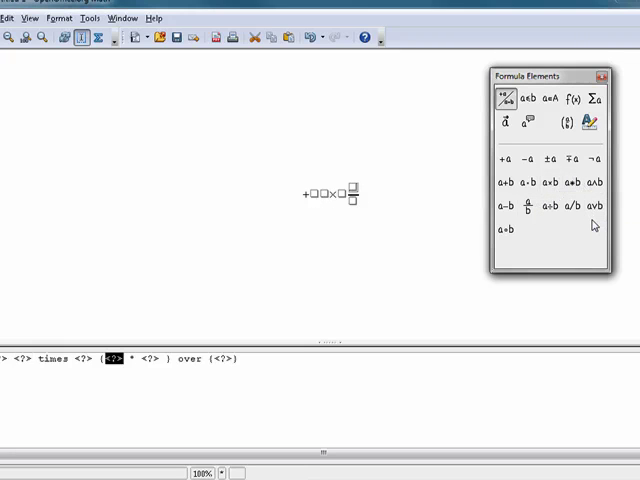
pyautogui.click(524, 208)
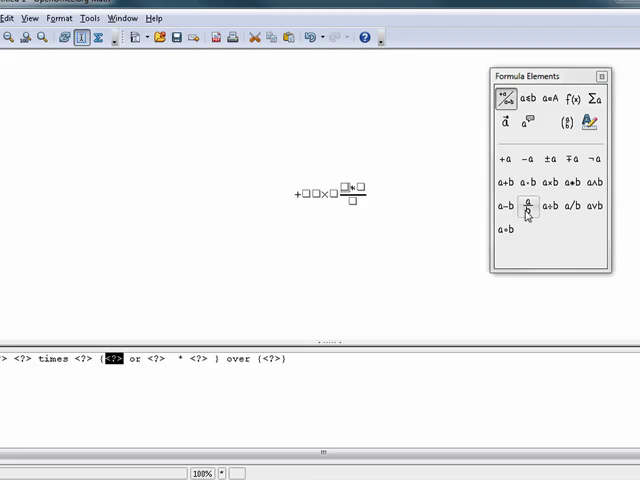
pyautogui.click(548, 188)
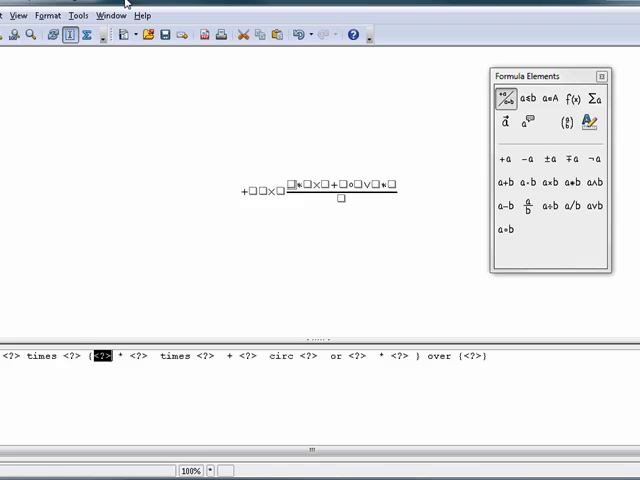
pyautogui.moveTo(260, 166)
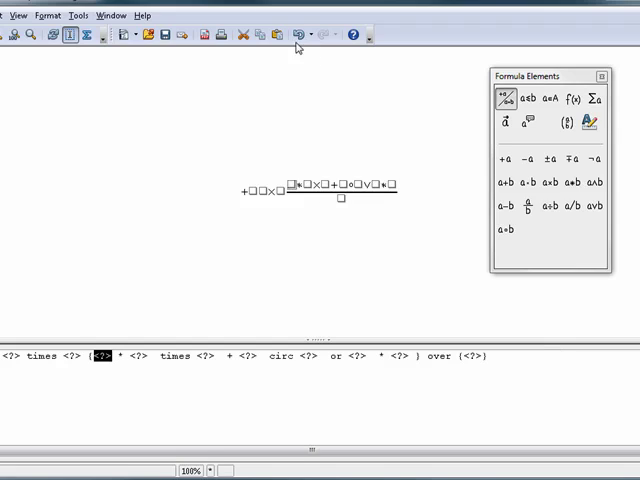
pyautogui.moveTo(220, 84)
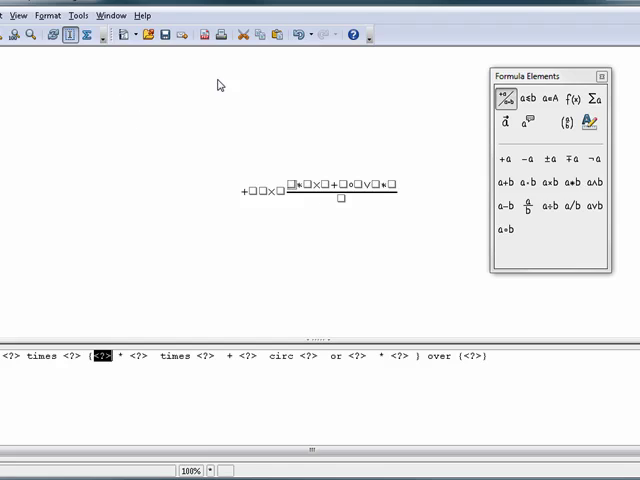
pyautogui.moveTo(584, 28)
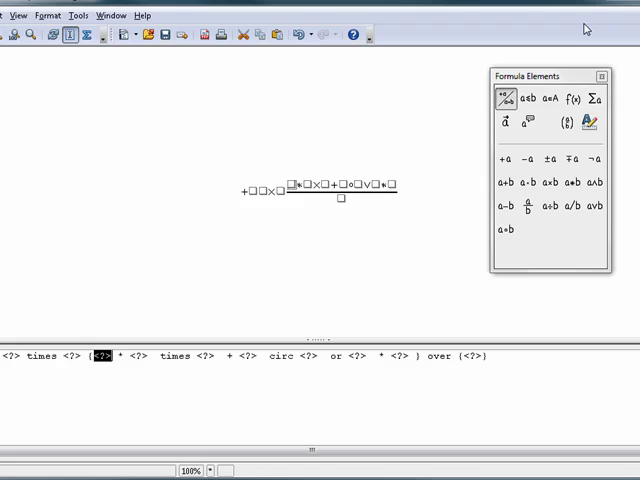
pyautogui.moveTo(584, 24)
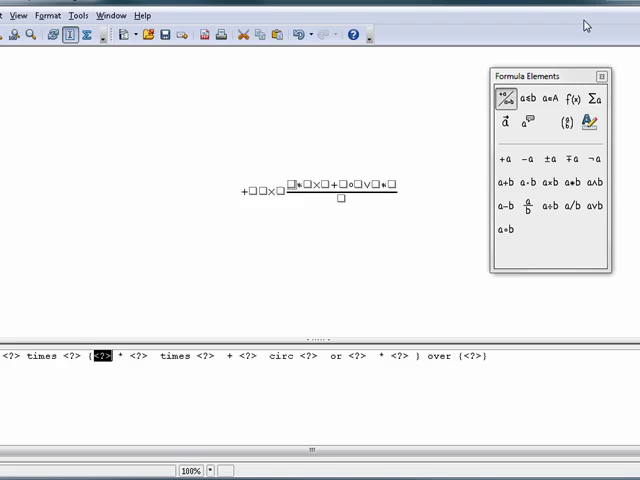
pyautogui.moveTo(100, 228)
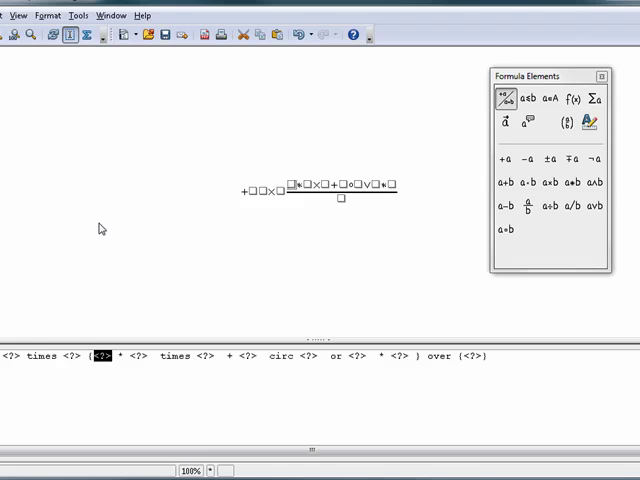